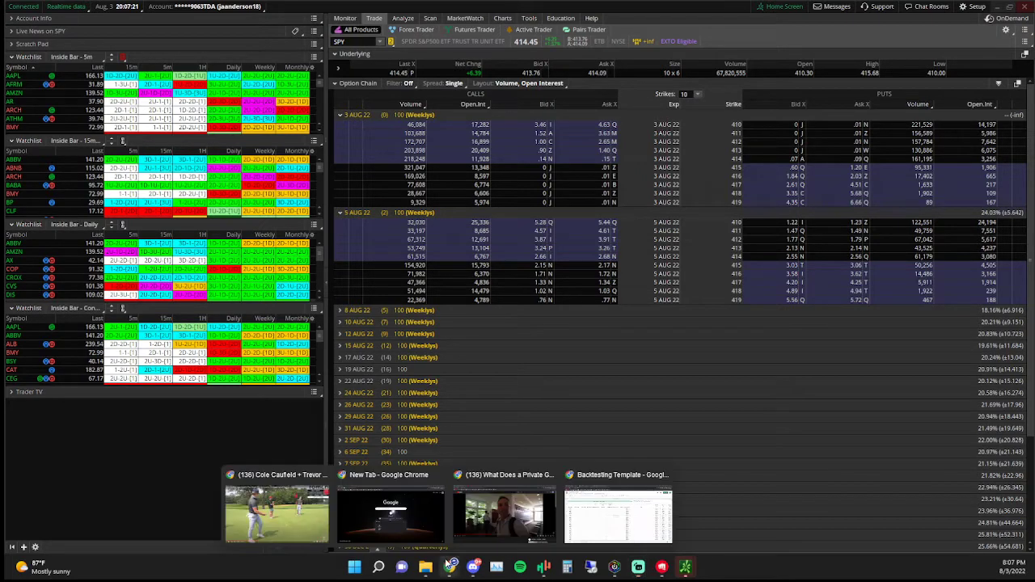
- Open the Backtesting Template spreadsheet and select cell B8 under Date Opened
left_click(619, 514)
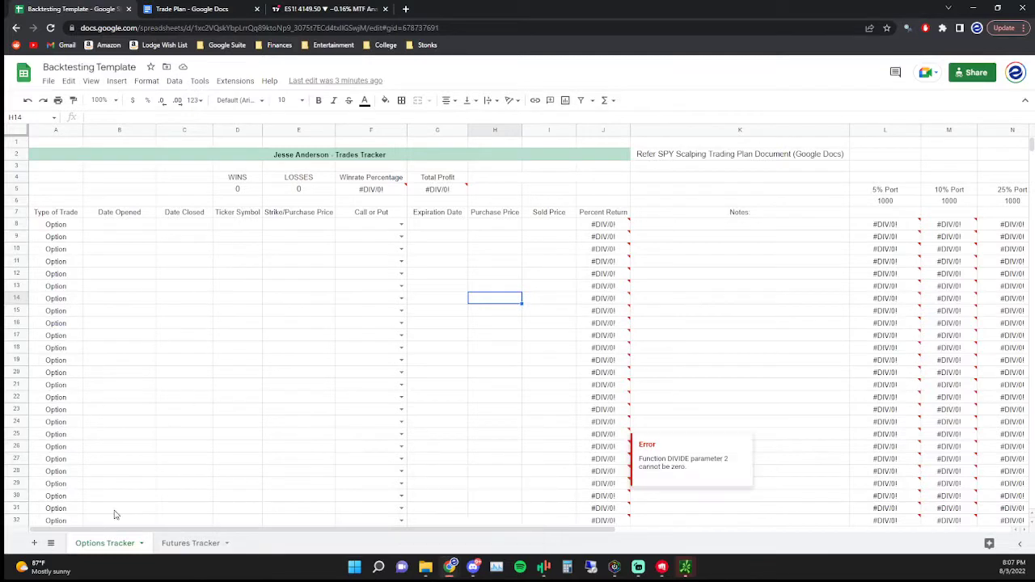
mouse_move(120, 224)
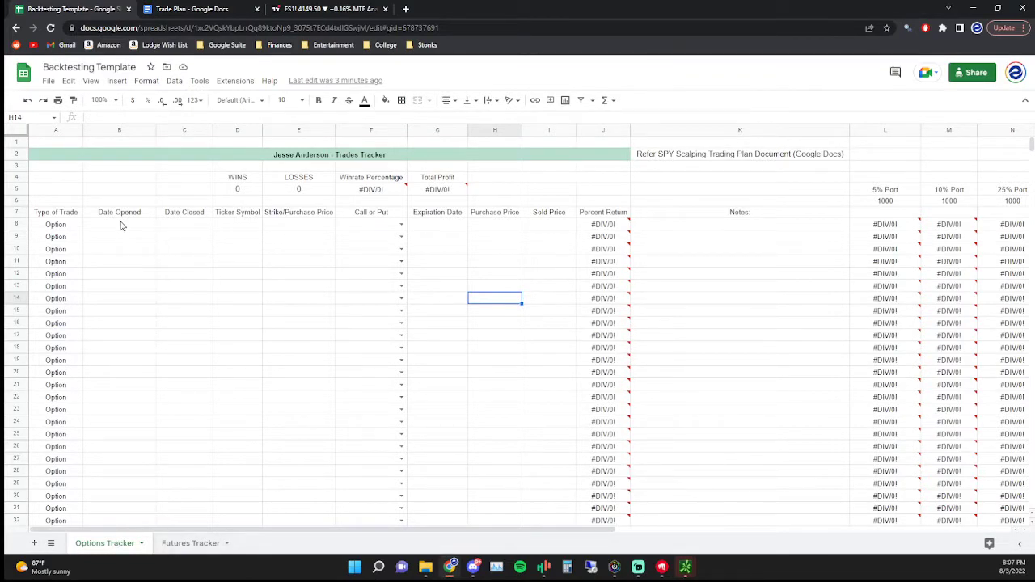
left_click(119, 224)
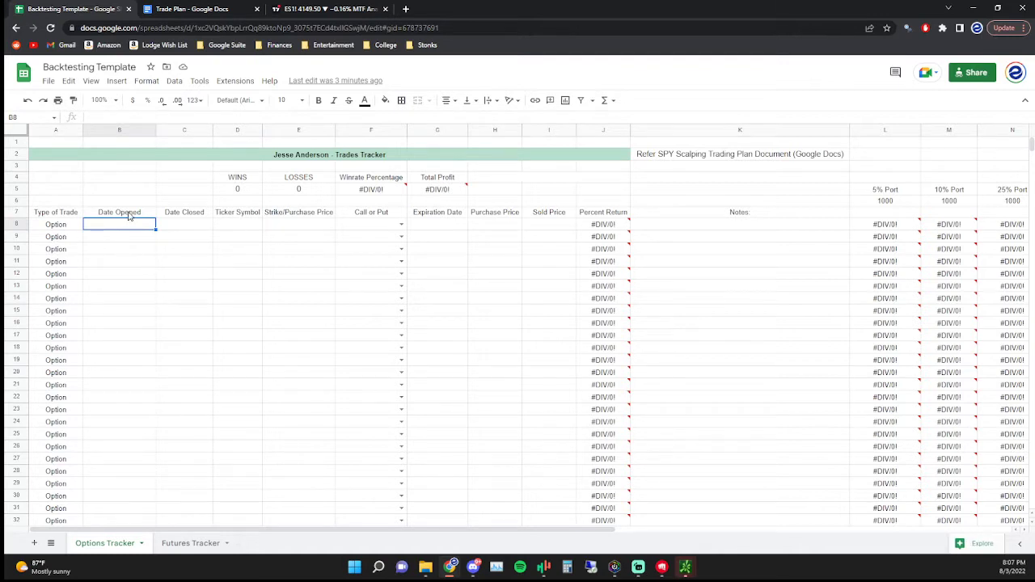
mouse_move(300, 224)
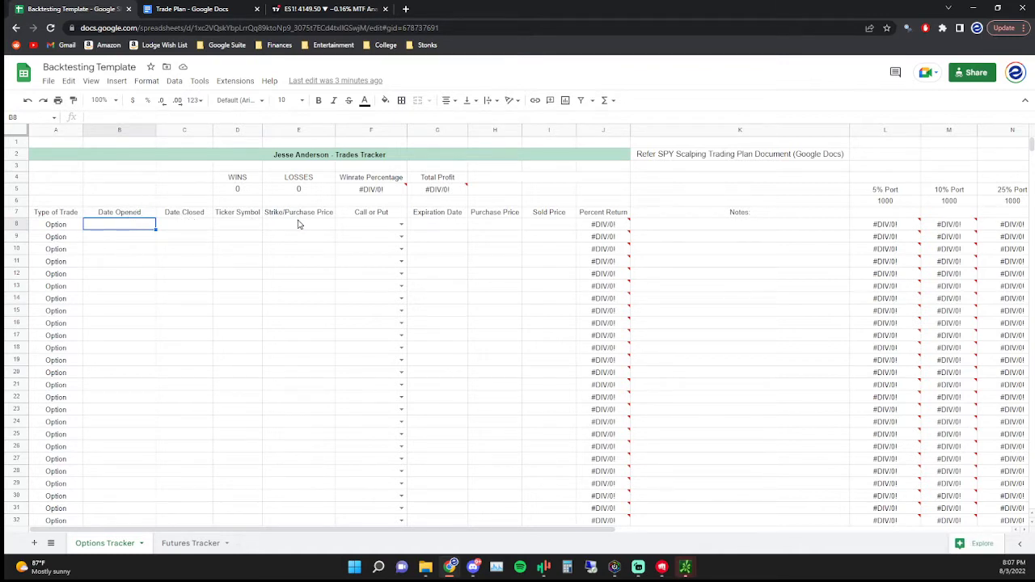
mouse_move(466, 230)
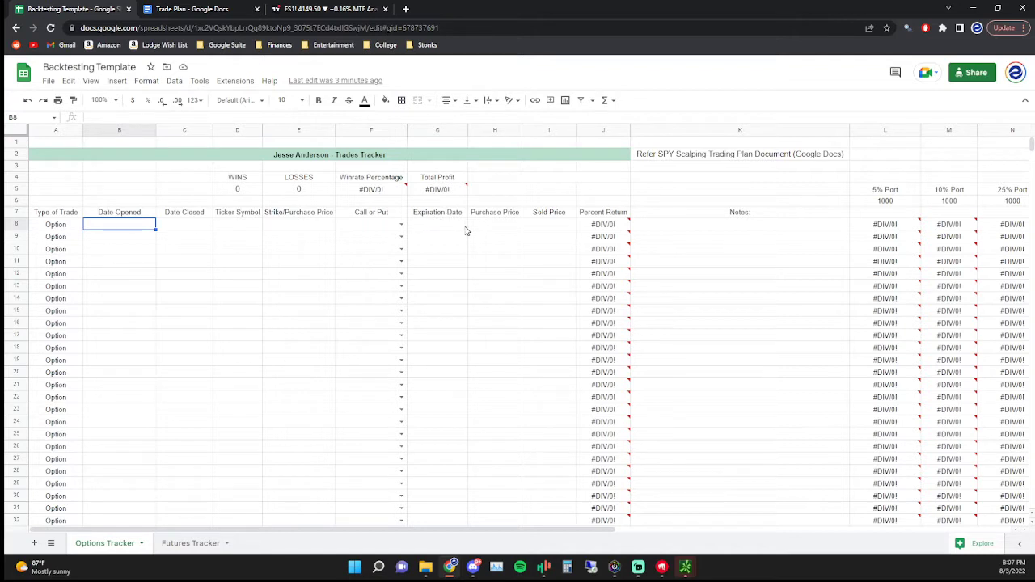
mouse_move(527, 233)
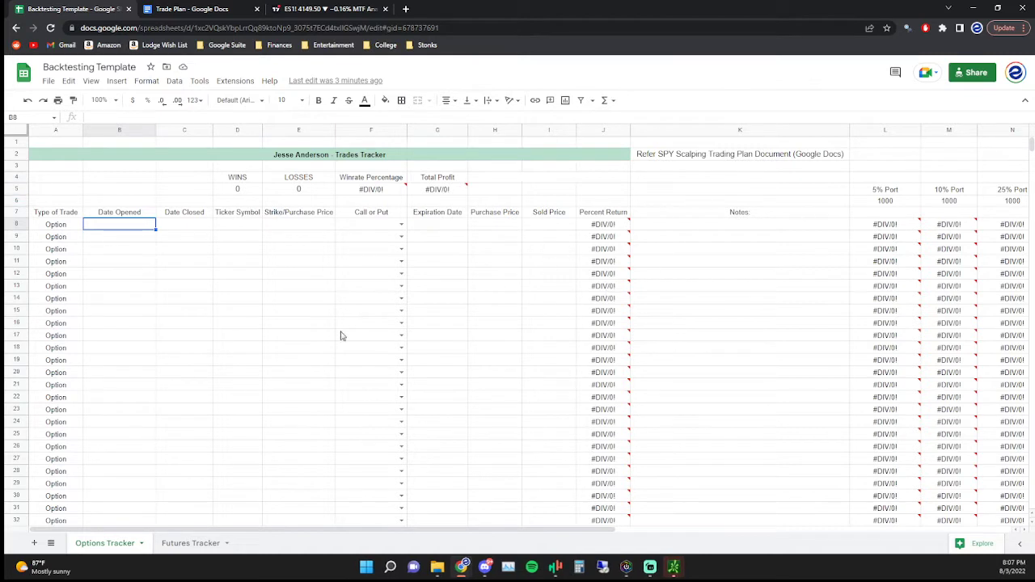
mouse_move(174, 263)
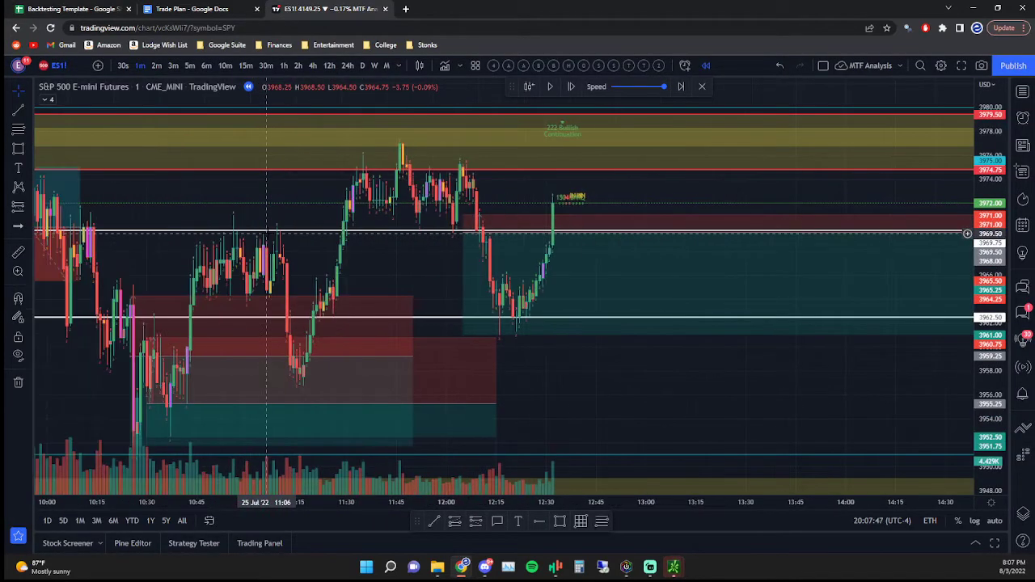
mouse_move(505, 378)
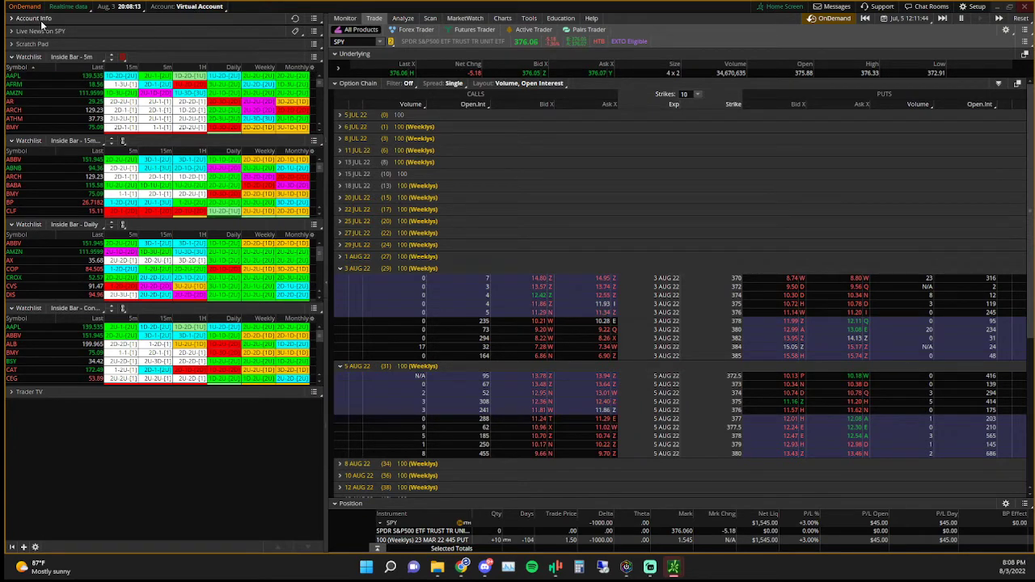
- Expand Account Info to reveal the virtual account's simulated buying power values
left_click(33, 17)
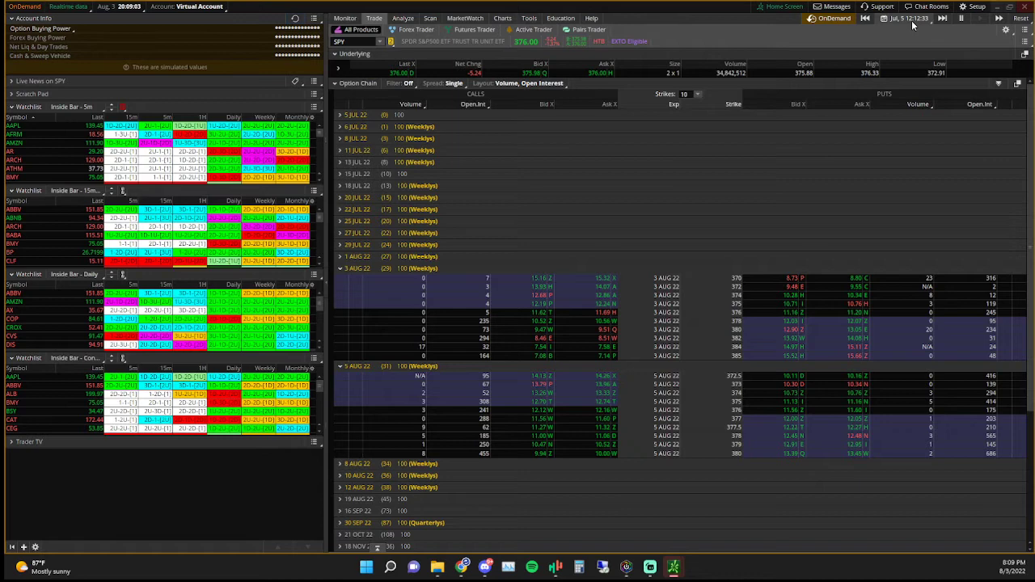
- Jump the OnDemand replay to July 25, 2022 at 12:10:00
left_click(904, 17)
type("12:10:00")
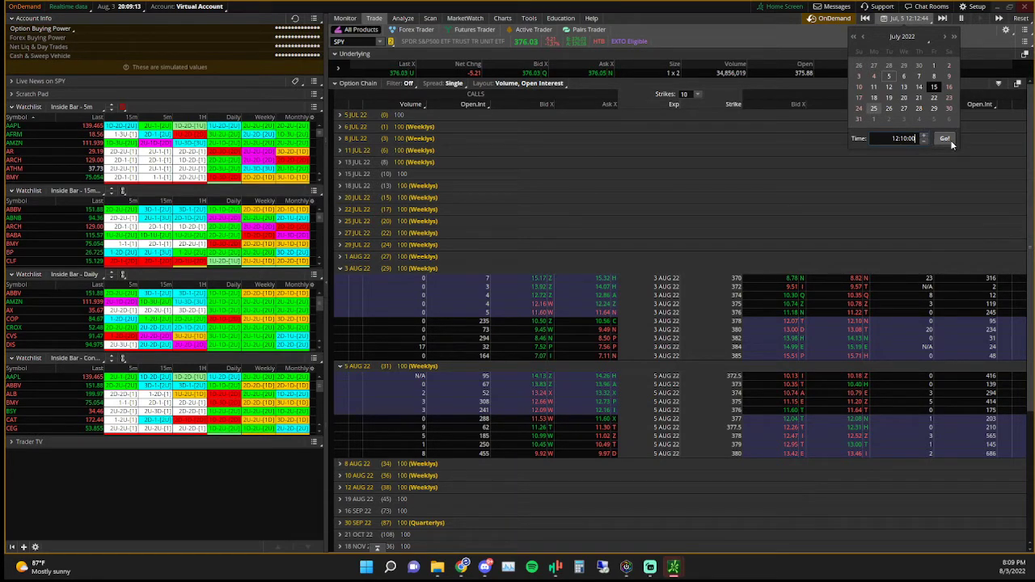
left_click(944, 138)
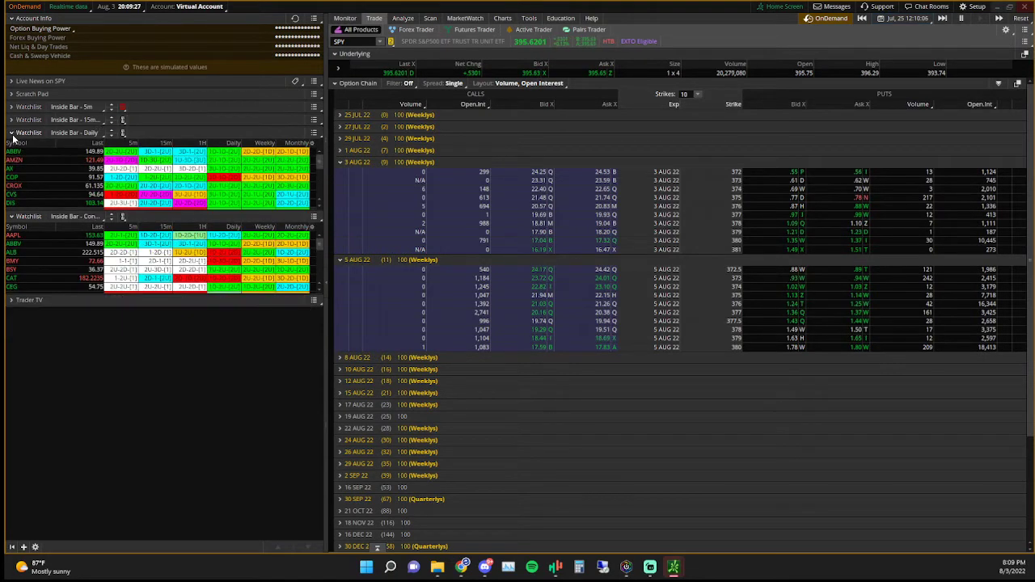
- Collapse the Inside Bar - Daily watchlist and return to the thinkorswim window
left_click(11, 133)
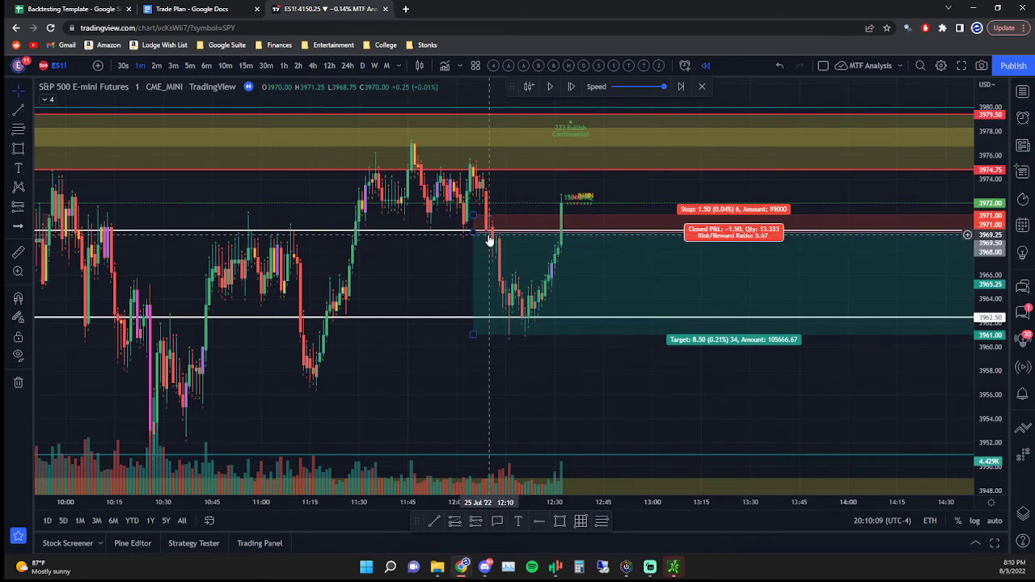
mouse_move(602, 566)
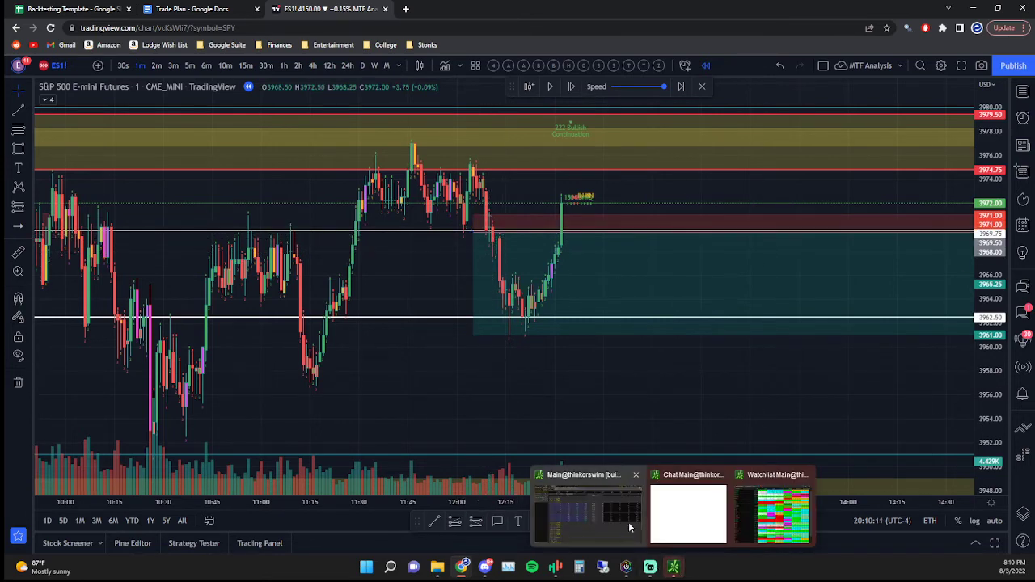
left_click(586, 513)
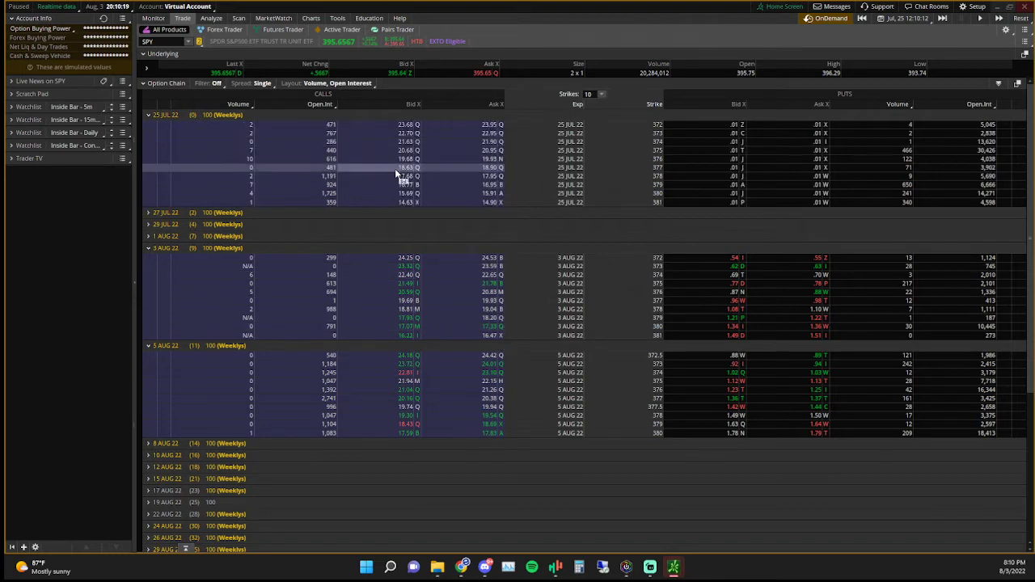
mouse_move(592, 168)
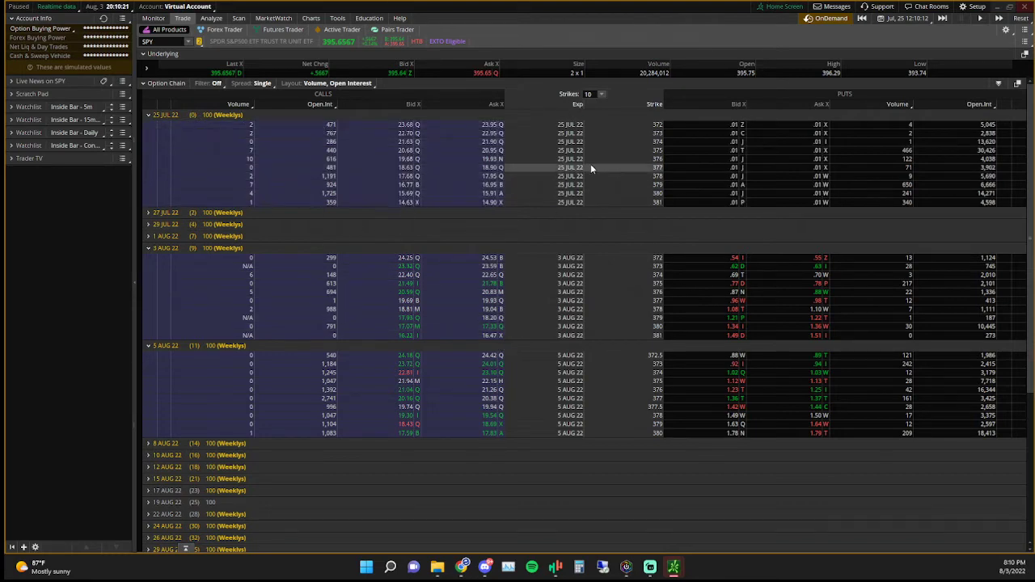
- Show ALL strikes in the SPY 25 Jul 22 chain and scroll toward the 396 strike
left_click(600, 94)
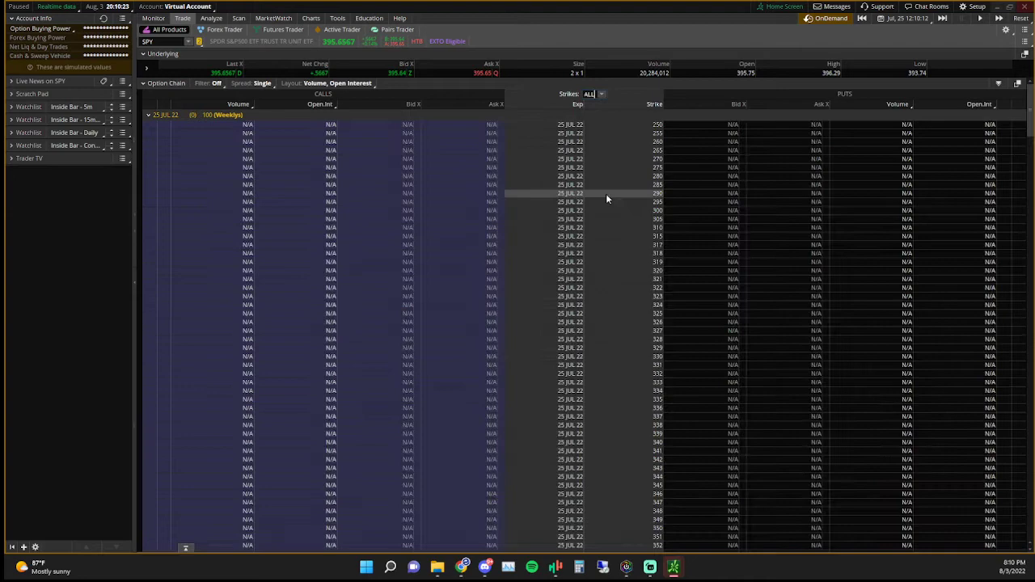
scroll("down", 3)
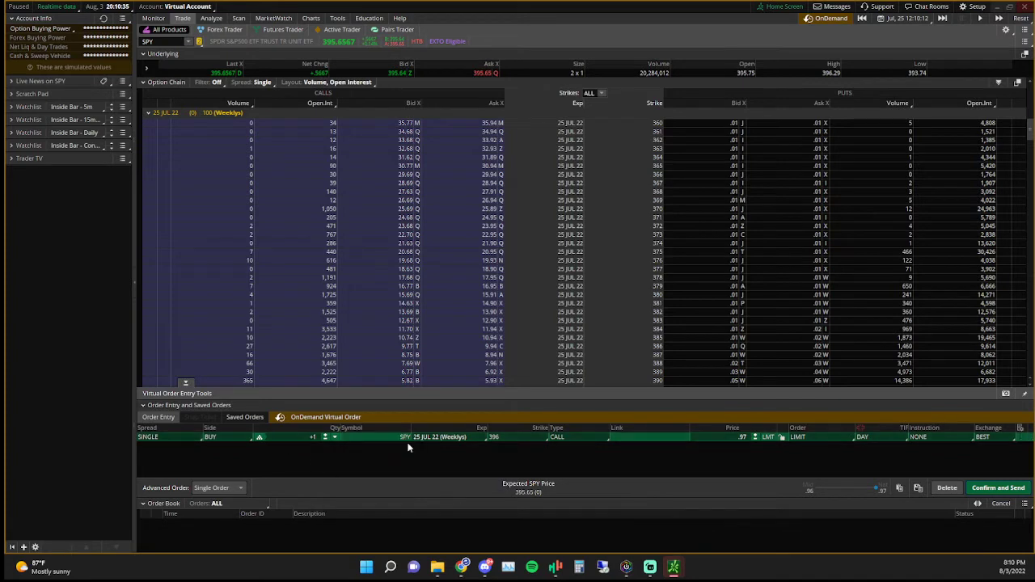
- Buy 10 SPY 25 Jul 22 396 calls at the 0.97 limit
left_click(333, 437)
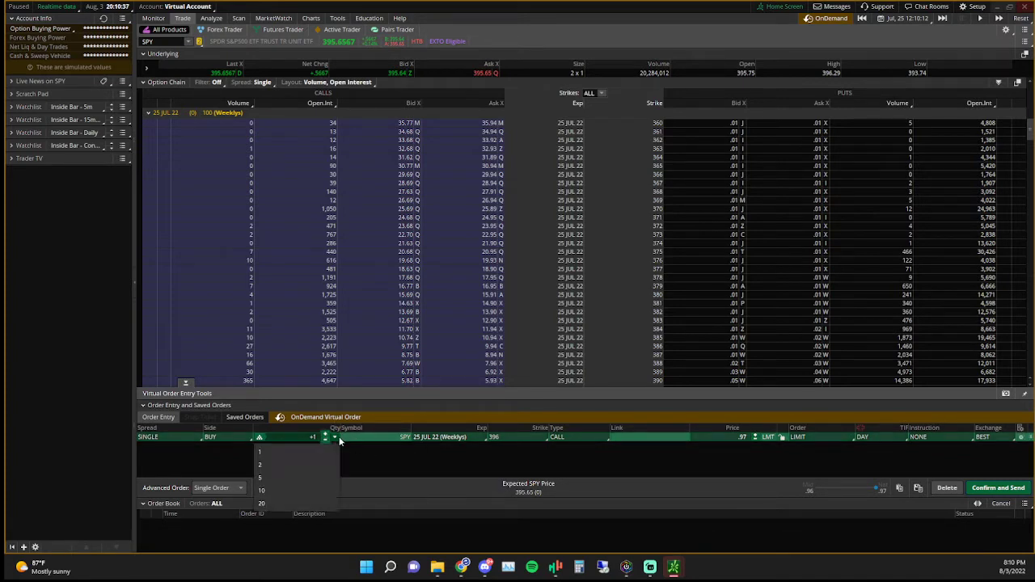
left_click(262, 491)
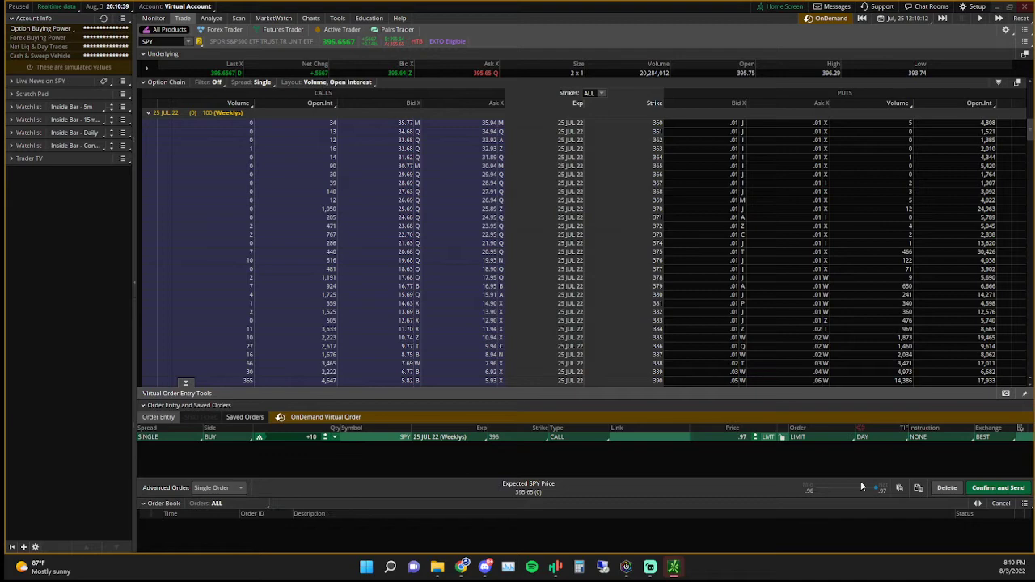
left_click(997, 488)
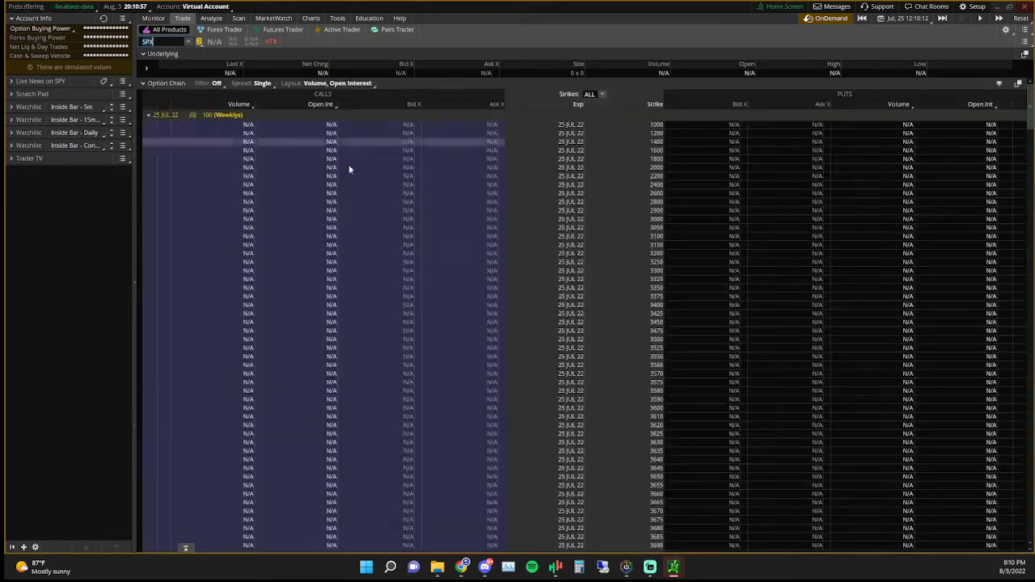
- Scroll to the SPX 4000 strike and buy 10 July 25 calls at 1.00
scroll("down", 3)
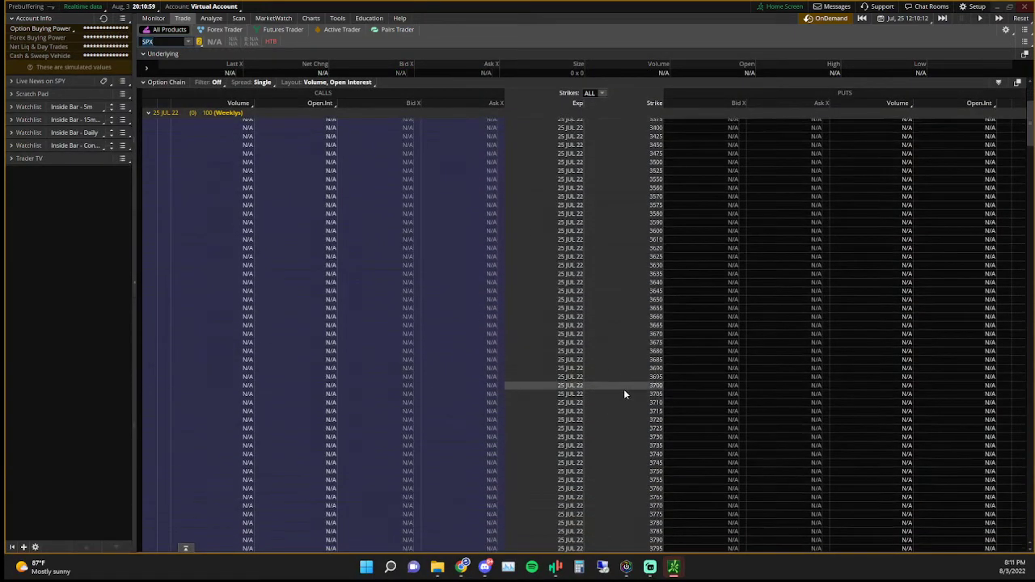
scroll("down", 3)
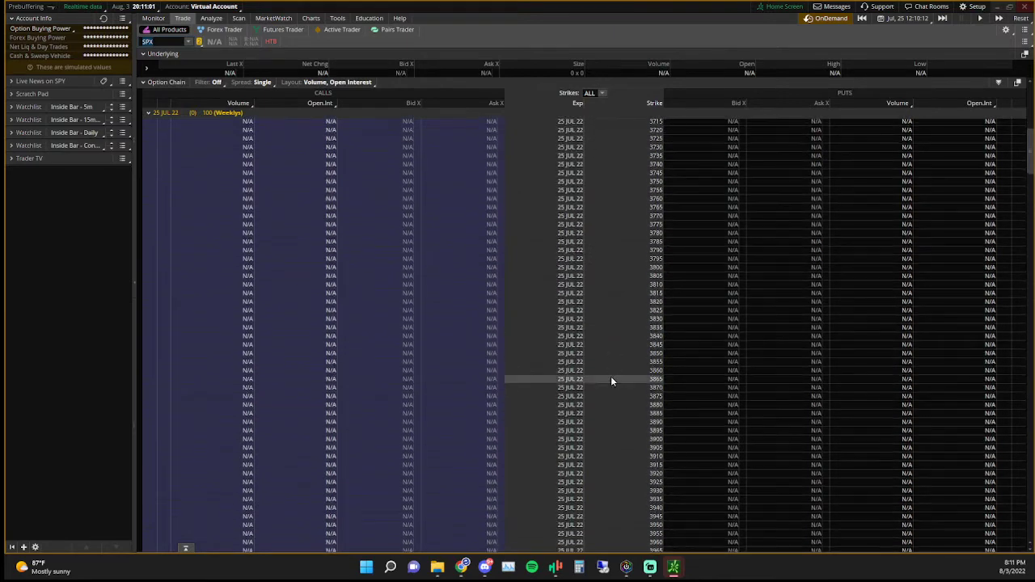
scroll("down", 3)
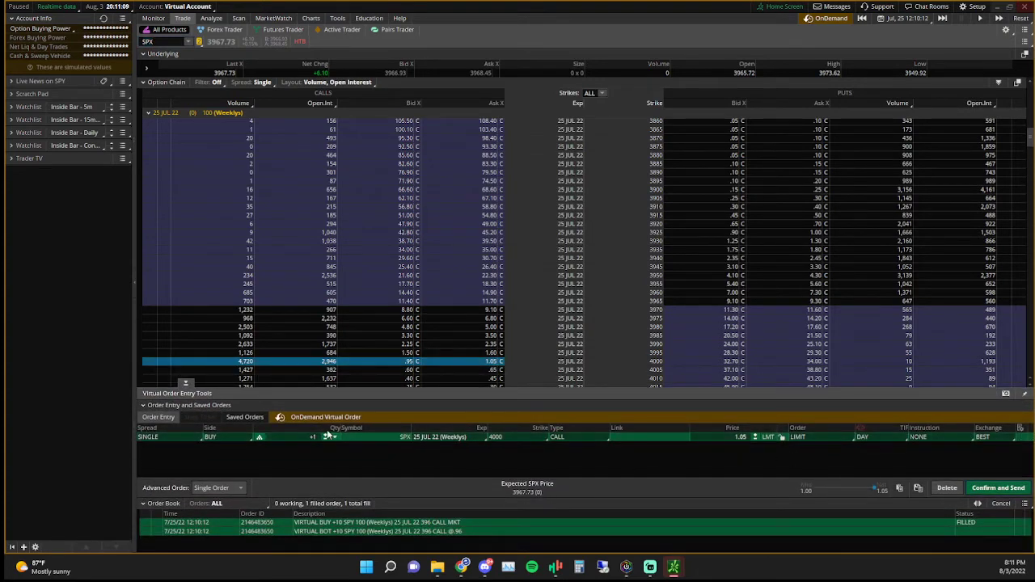
left_click(797, 436)
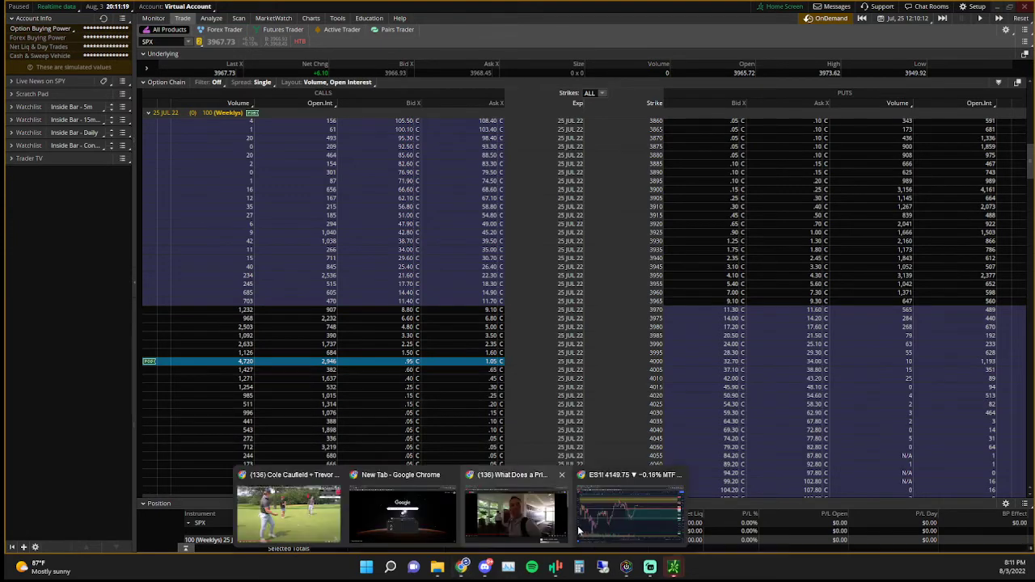
left_click(630, 510)
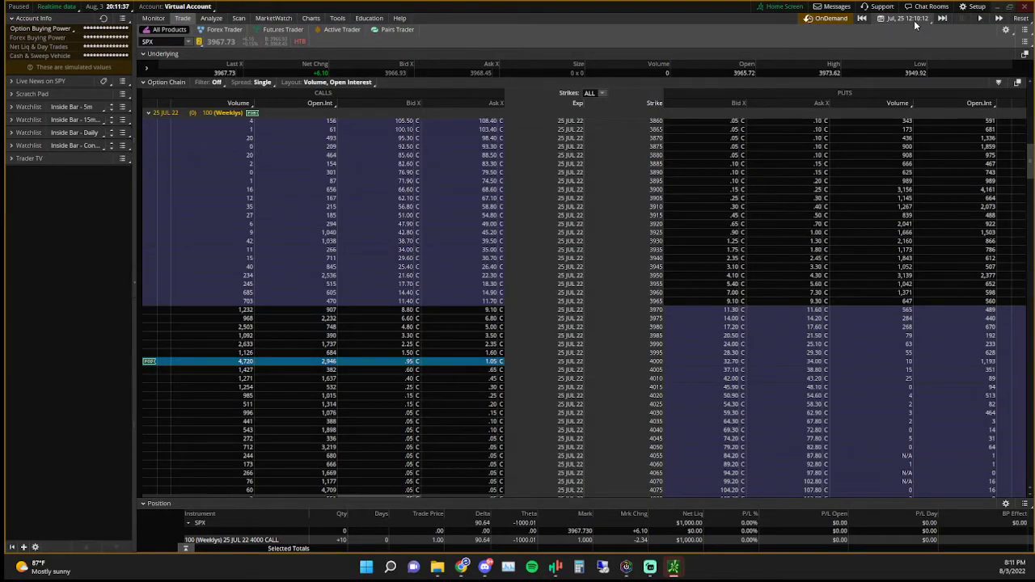
left_click(904, 18)
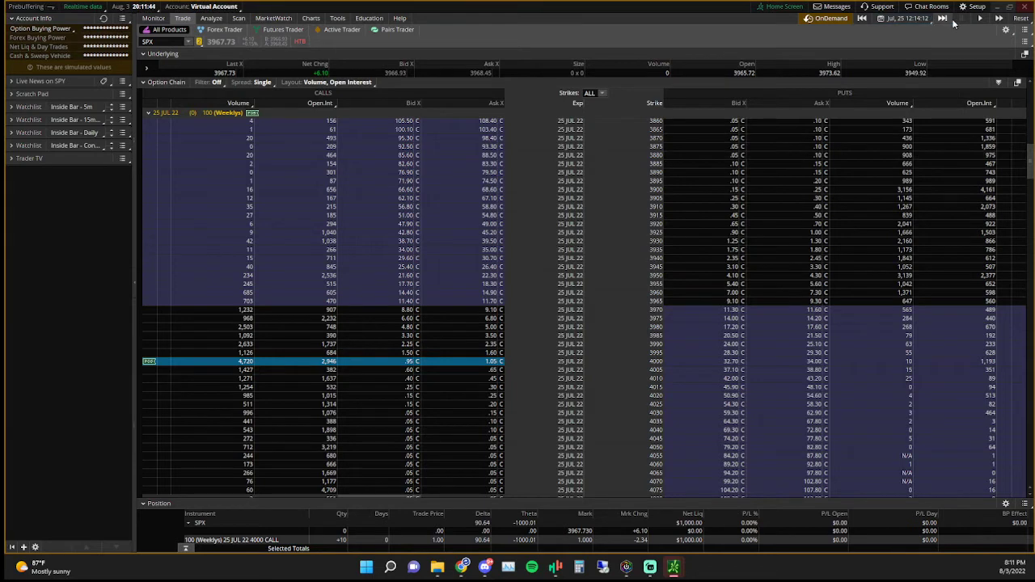
- Play the replay to 12:14, showing SPX calls down 37.5% and SPY calls down 31.77%
left_click(944, 18)
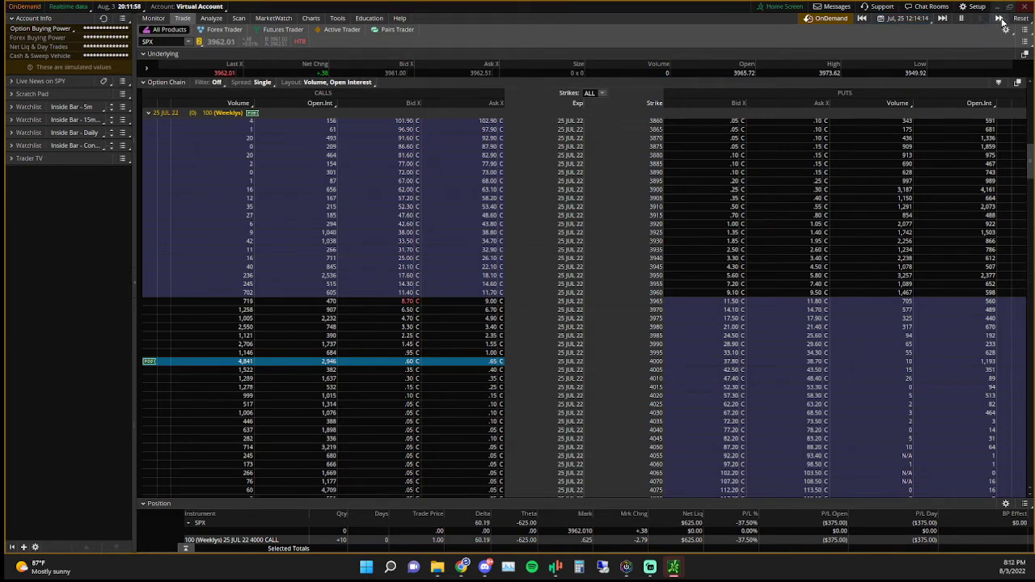
left_click(153, 18)
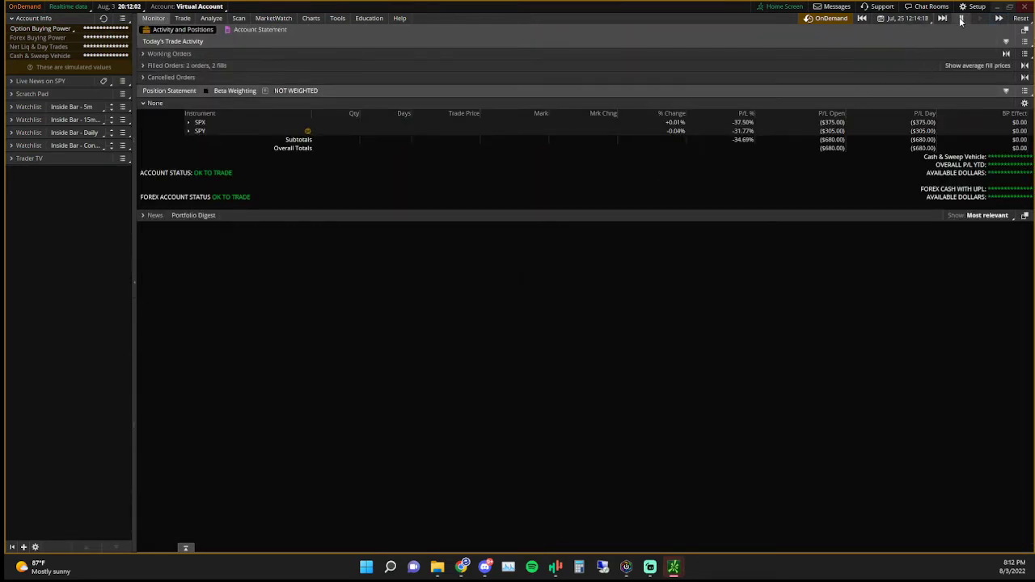
- Rewind the replay to 12:10:18 on Jul 25 and confirm the virtual account reset
left_click(190, 122)
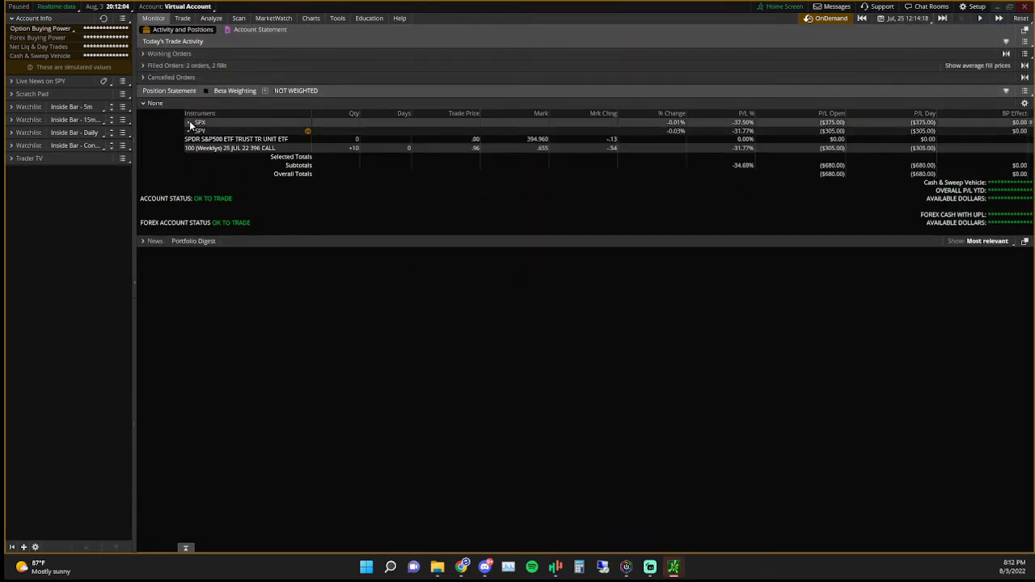
left_click(904, 18)
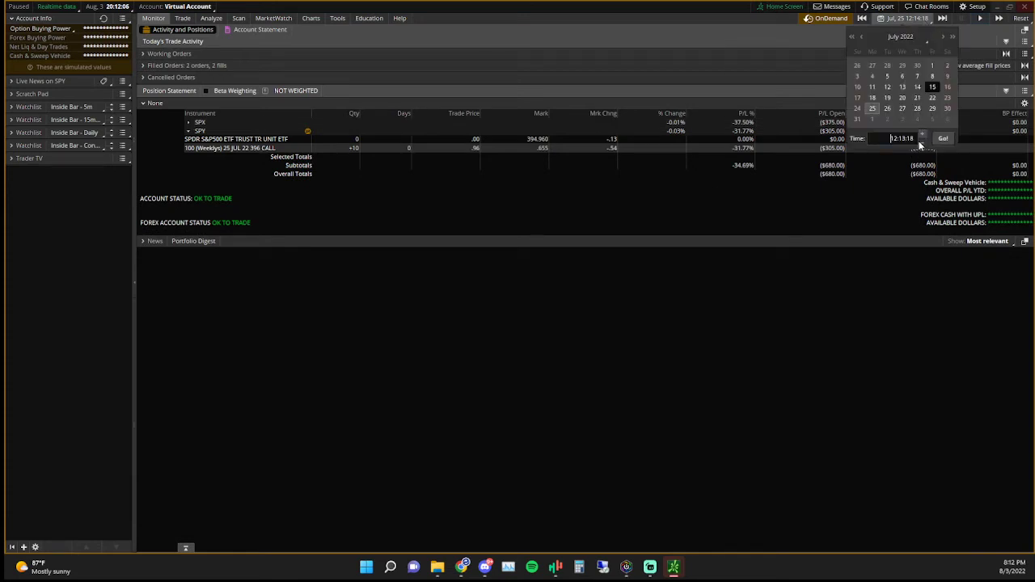
left_click(942, 139)
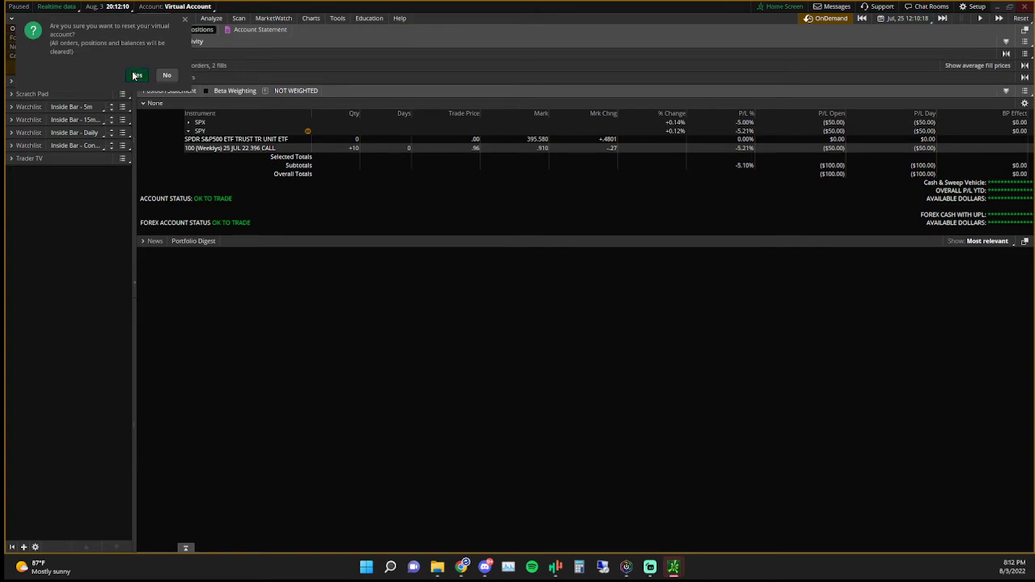
left_click(136, 75)
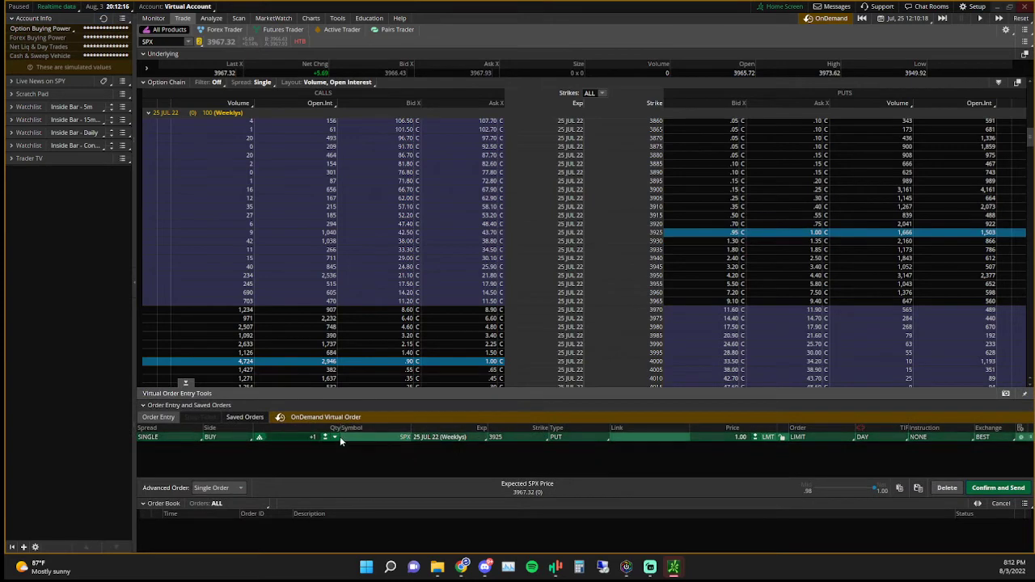
- Buy 10 SPX 3925 puts and 12 SPY 395 puts at 0.76 for July 25
left_click(998, 488)
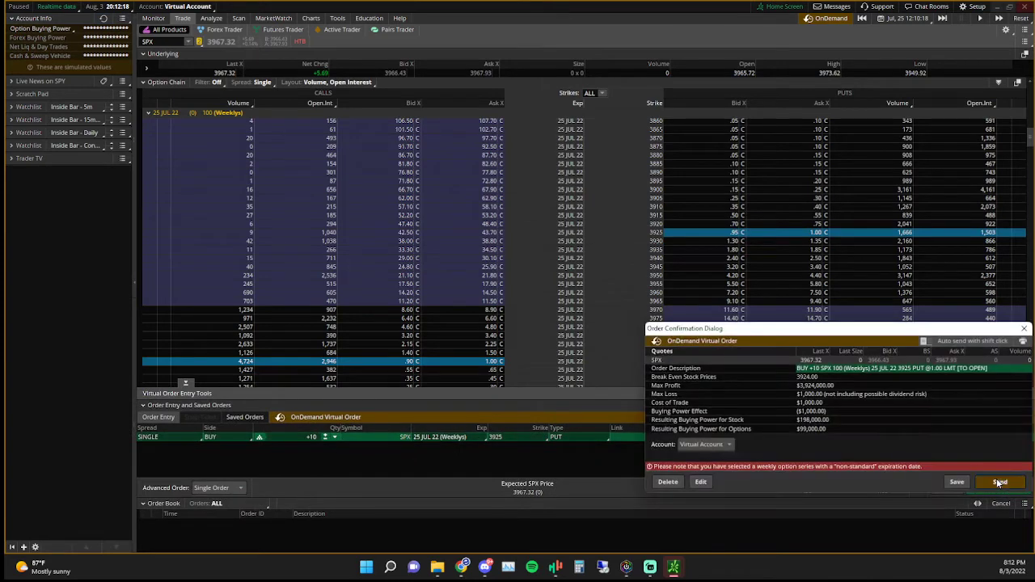
left_click(999, 482)
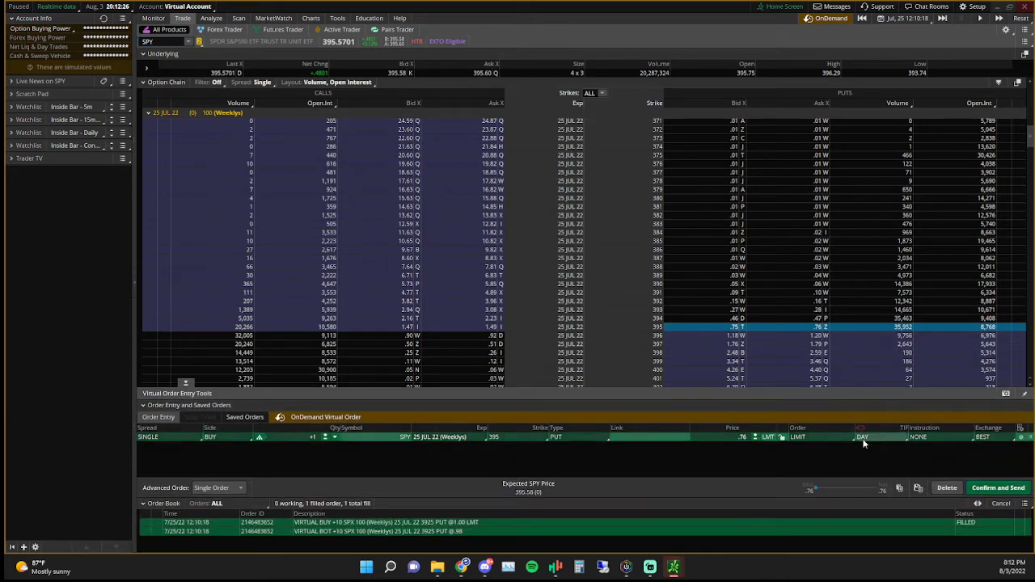
left_click(312, 437)
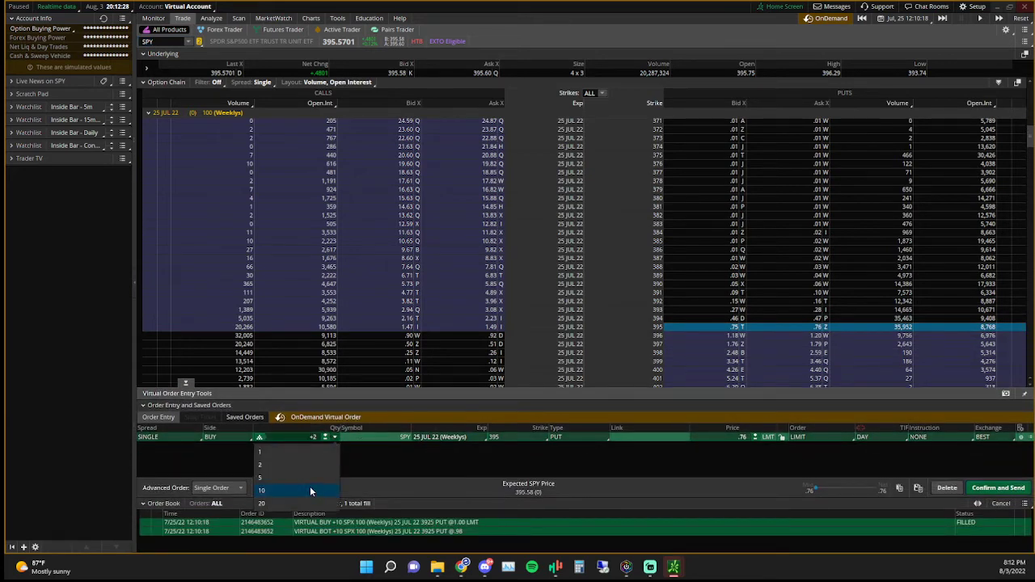
left_click(261, 491)
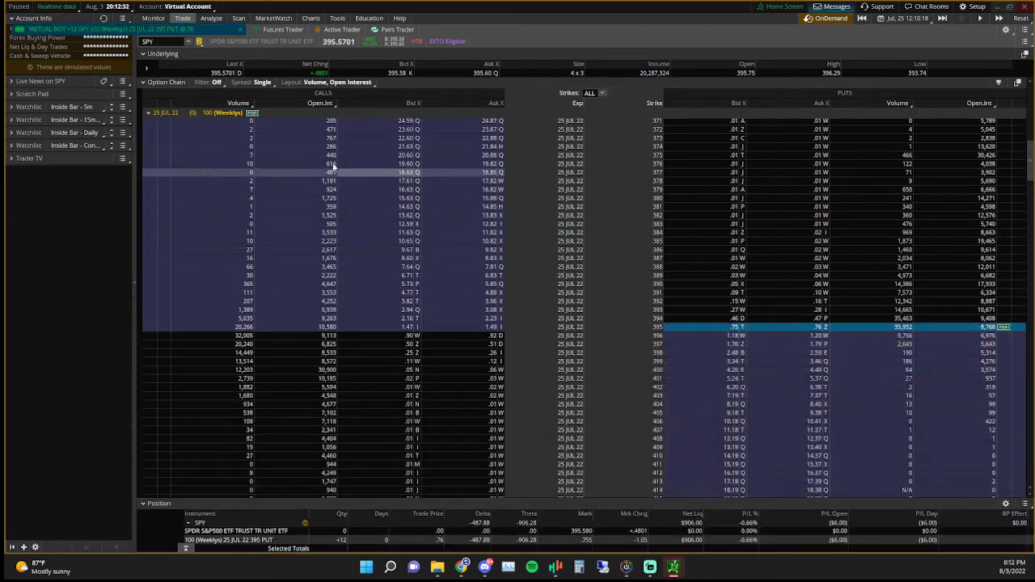
left_click(904, 17)
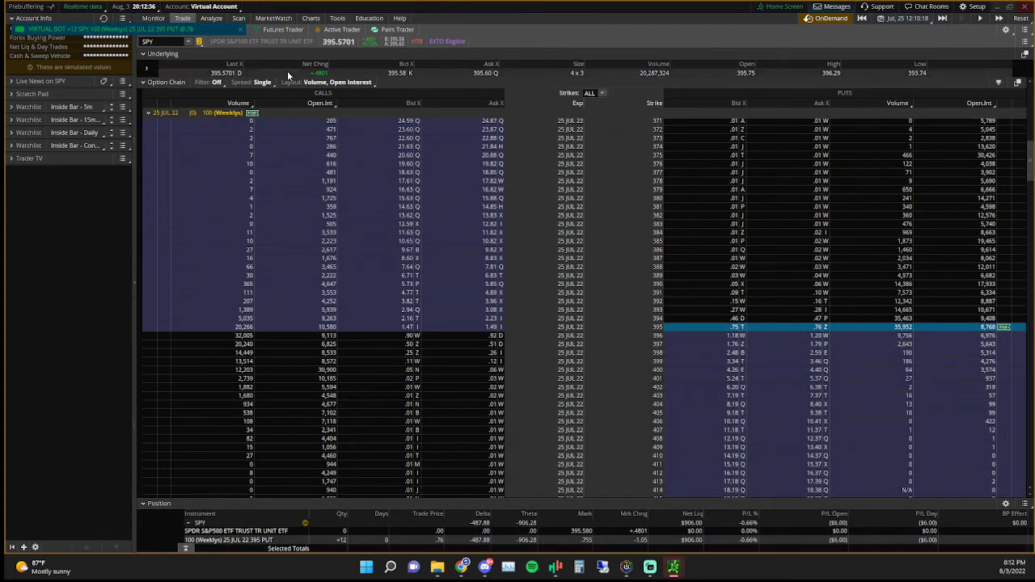
left_click(154, 18)
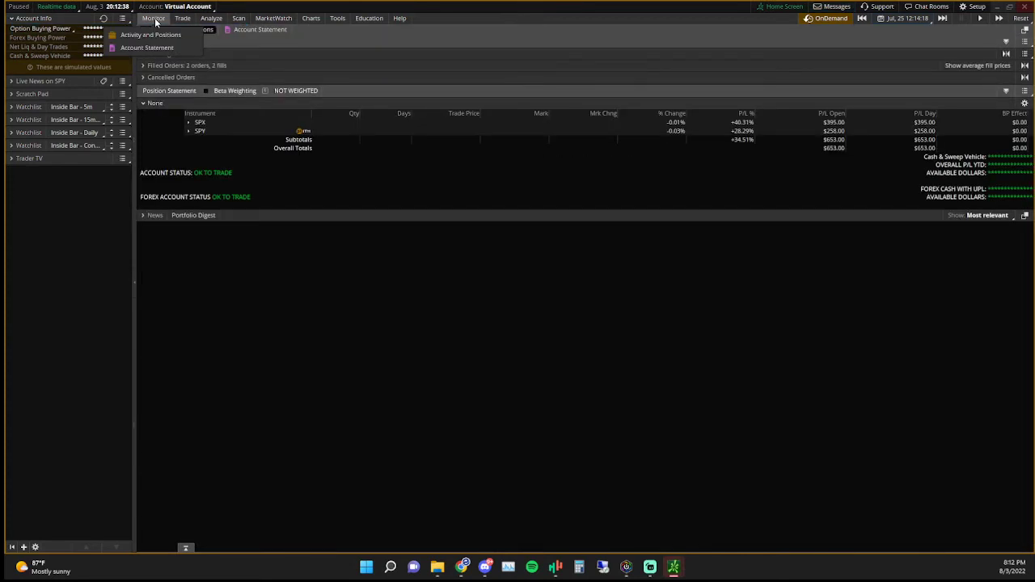
left_click(151, 35)
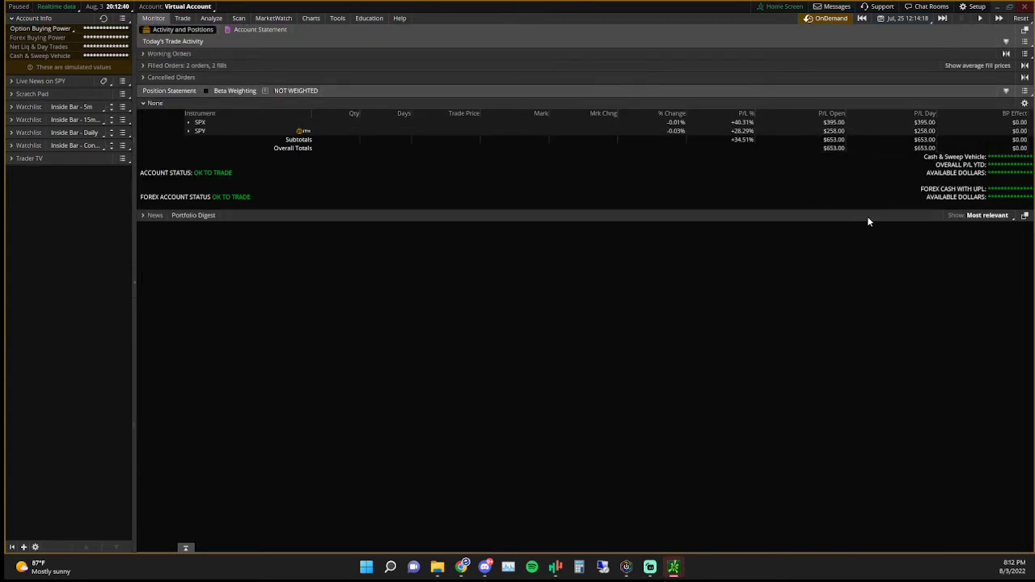
mouse_move(747, 131)
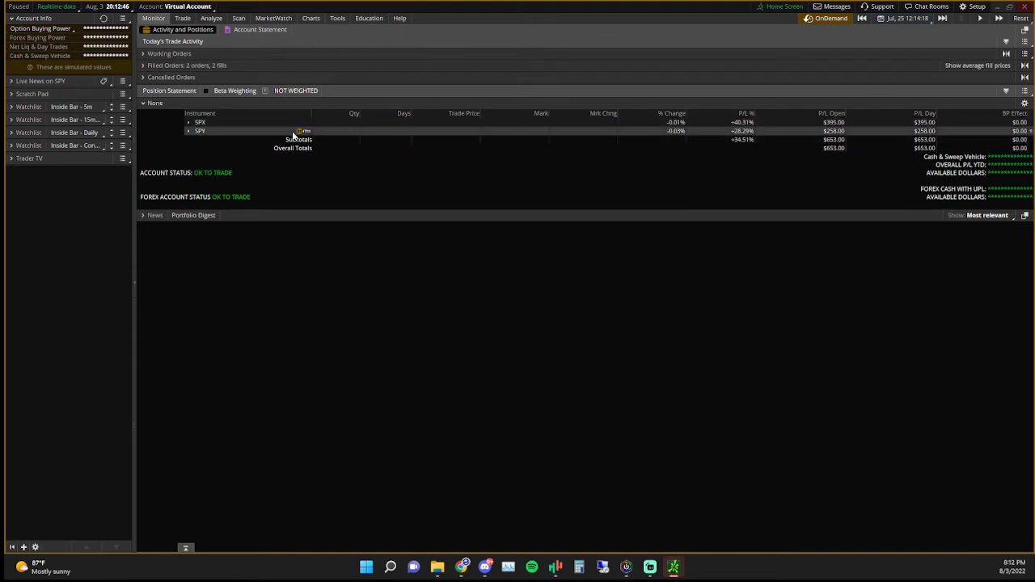
left_click(189, 122)
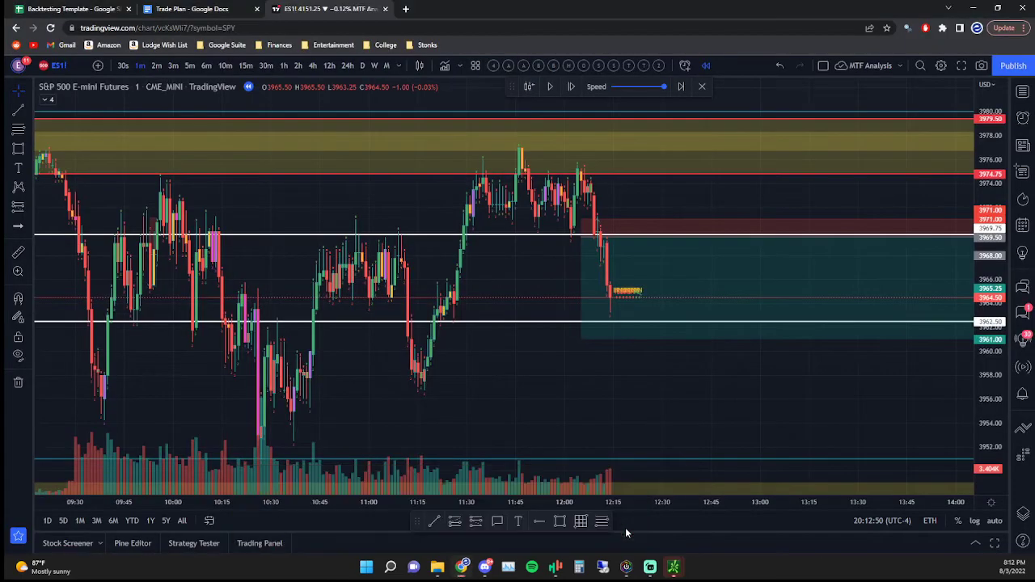
mouse_move(561, 318)
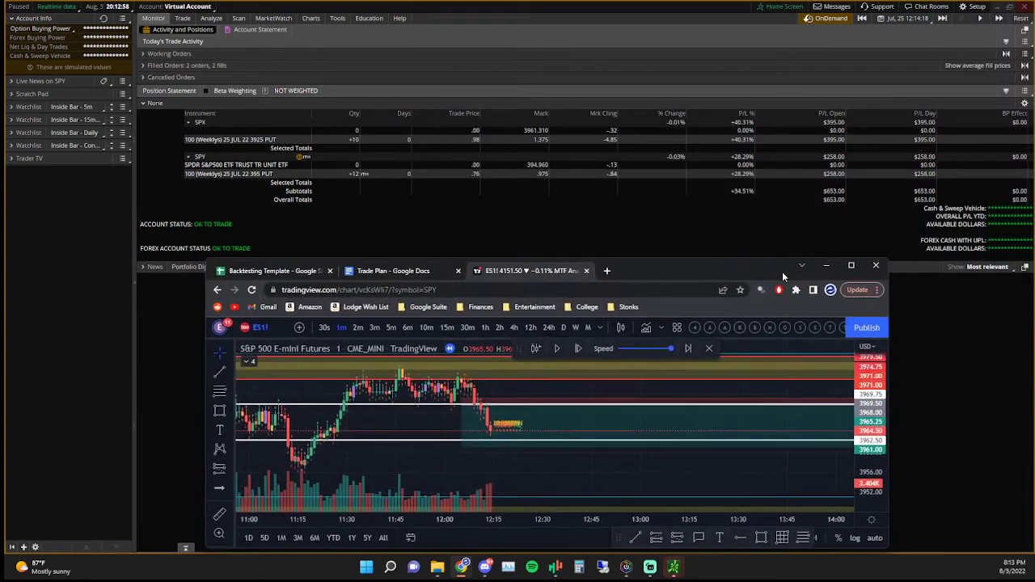
- Switch to the Backtesting Template spreadsheet
left_click(274, 271)
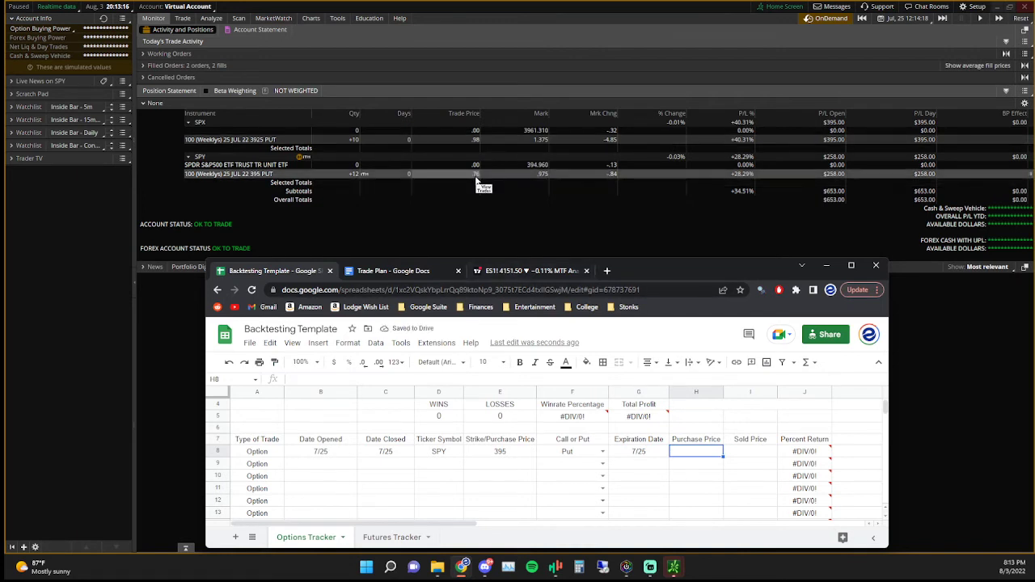
- Finish the SPY 395 put prices, then log the SPX 3925 put bought 0.98, sold 1.37
type("76")
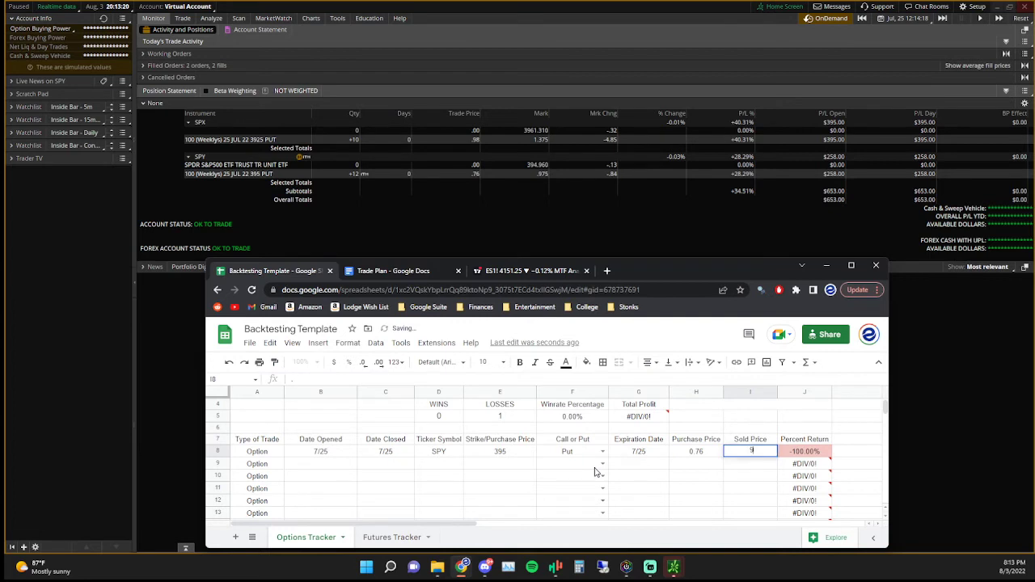
type(".975")
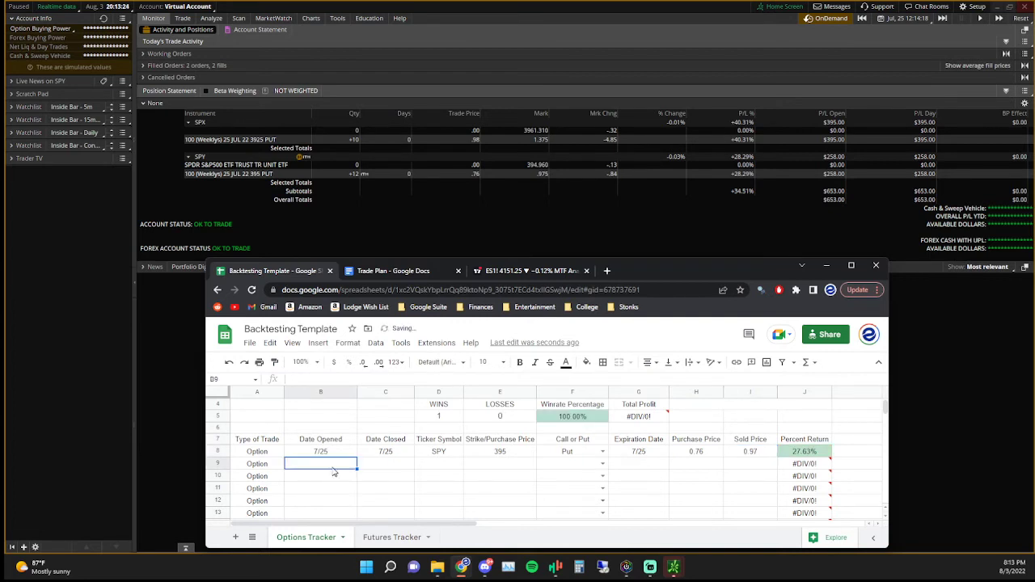
left_click(321, 451)
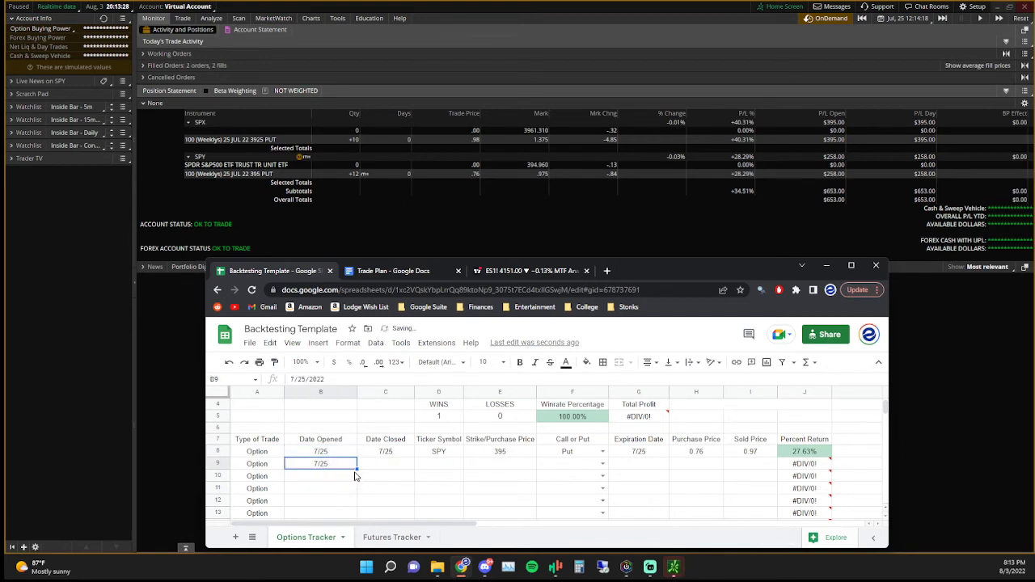
left_click(438, 463)
type("1.37")
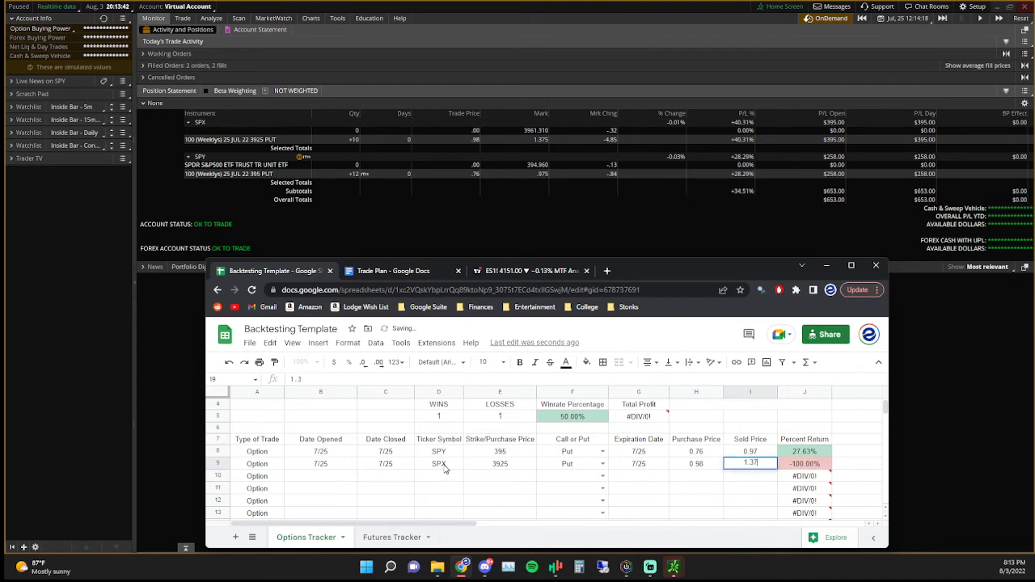
key("Return")
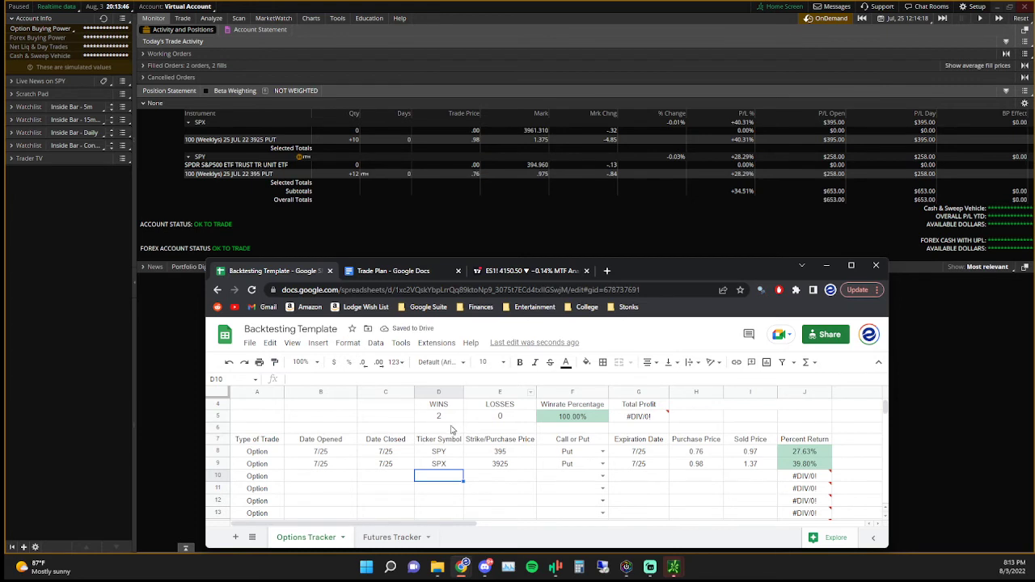
mouse_move(515, 477)
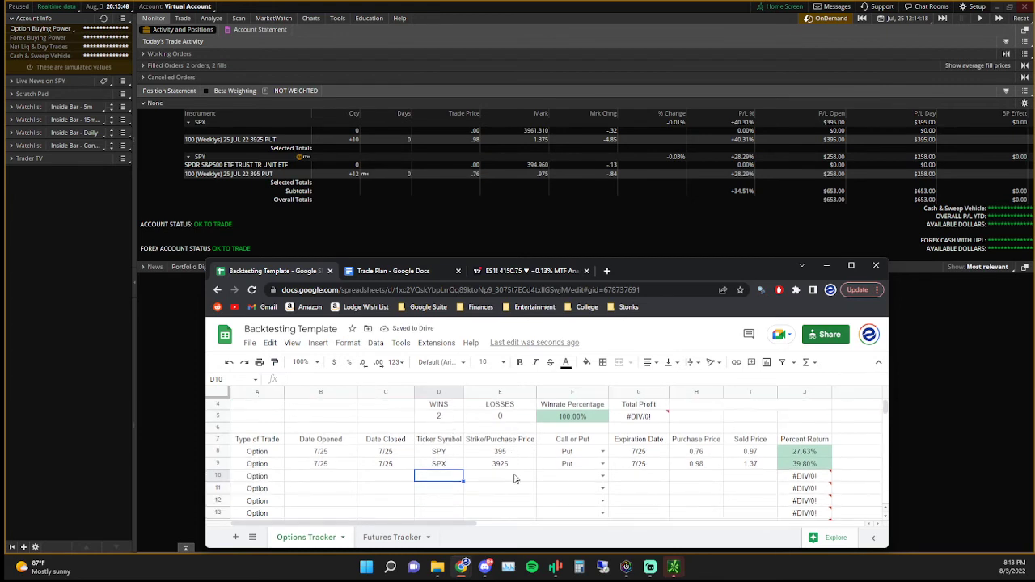
- Fill row 10 with the SPX 3926 put trade and correct its purchase price to 1.5
left_click(320, 463)
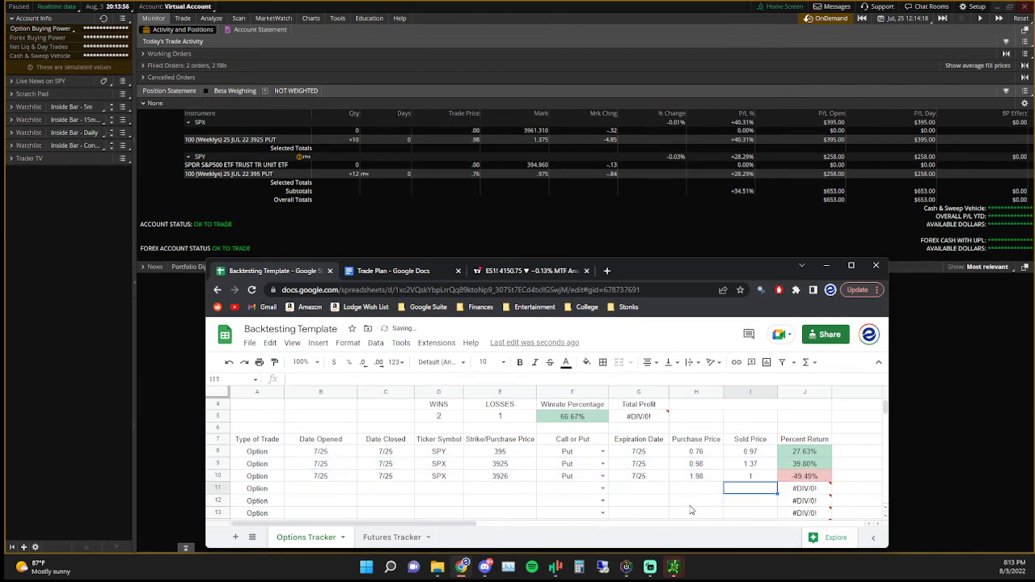
left_click(695, 488)
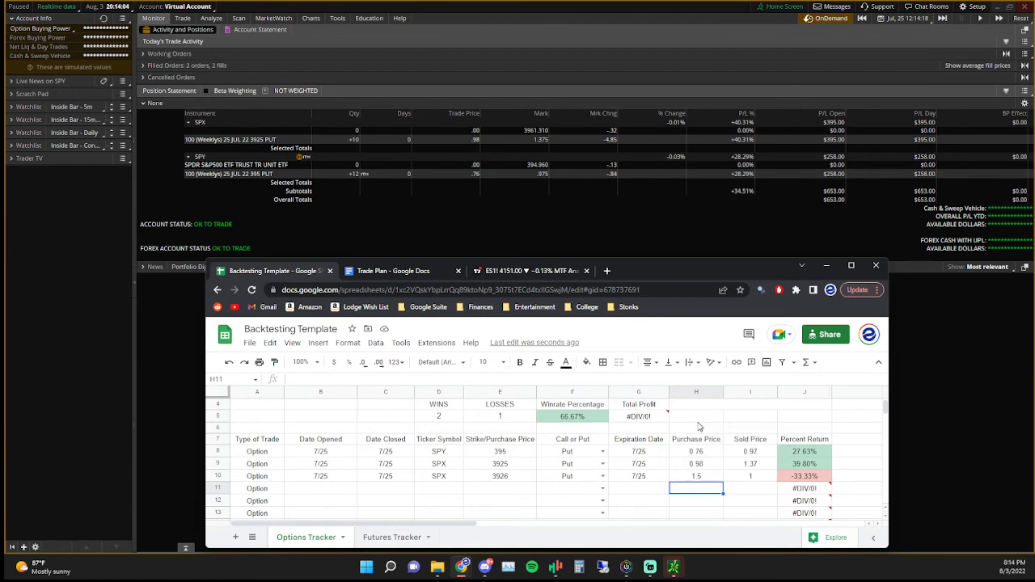
mouse_move(723, 410)
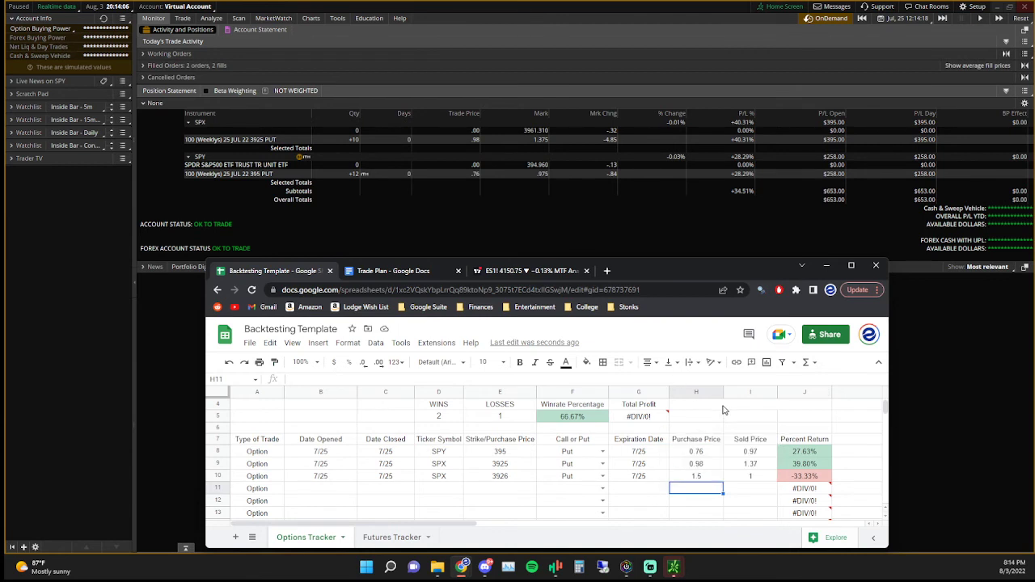
mouse_move(745, 464)
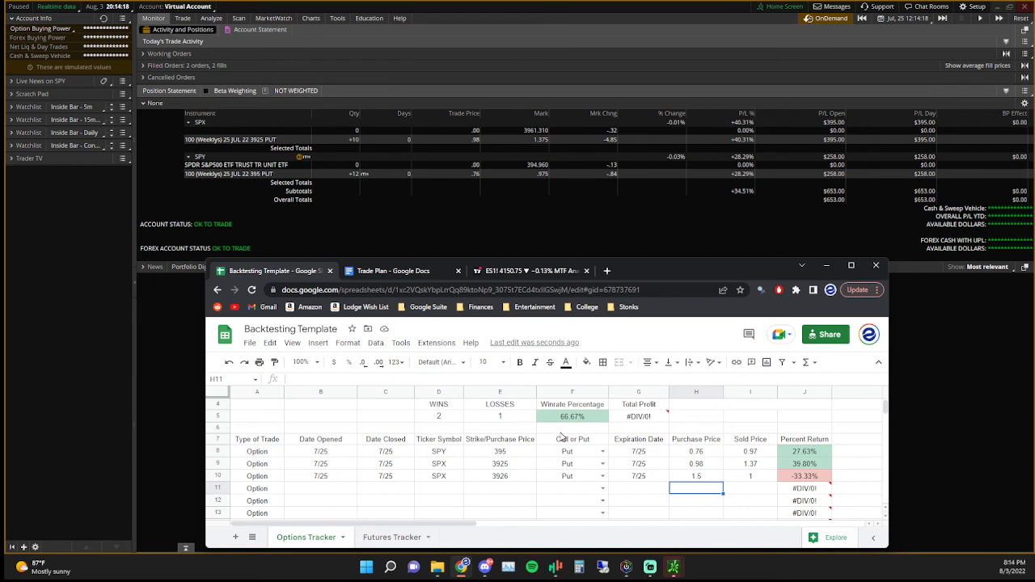
mouse_move(862, 247)
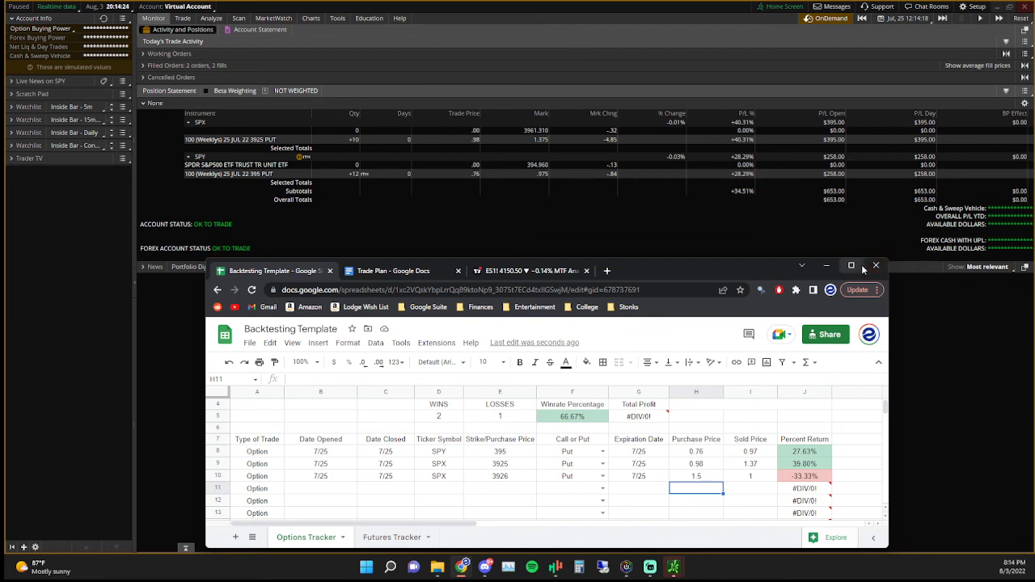
mouse_move(934, 334)
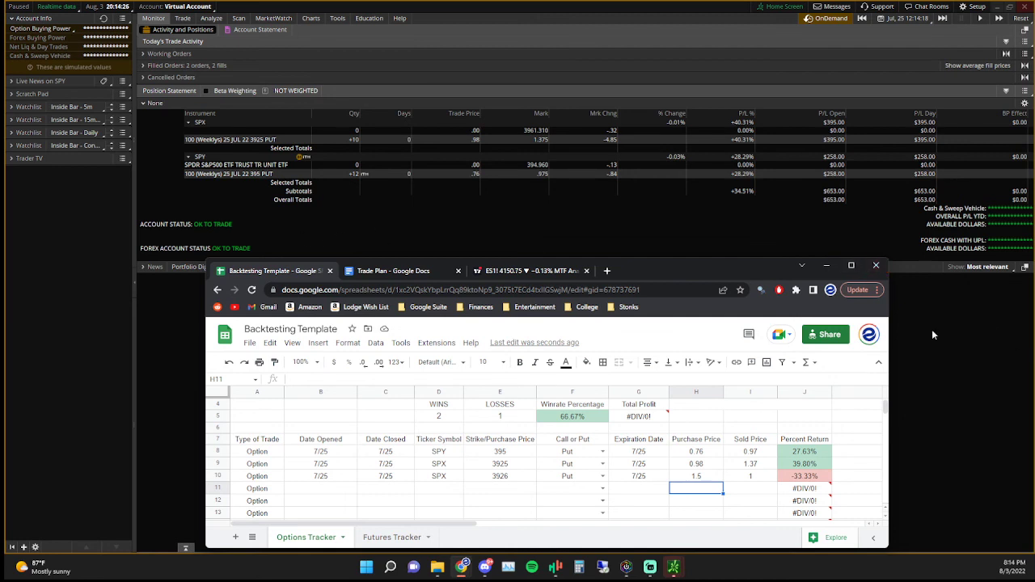